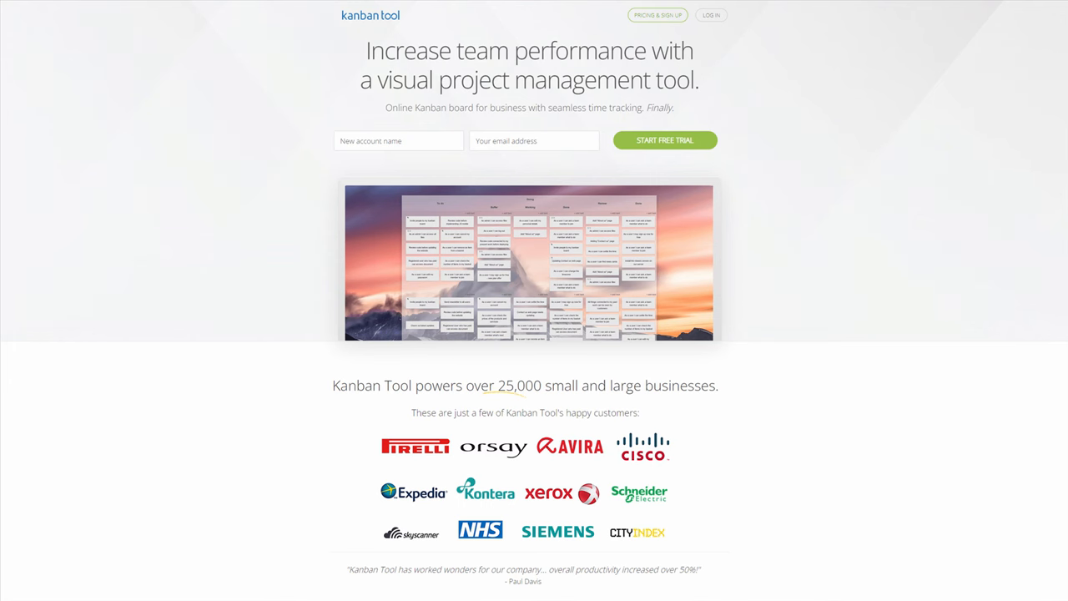
Step: Scroll the kanbantool.com homepage before logging into the account dashboard
scroll(down, 3)
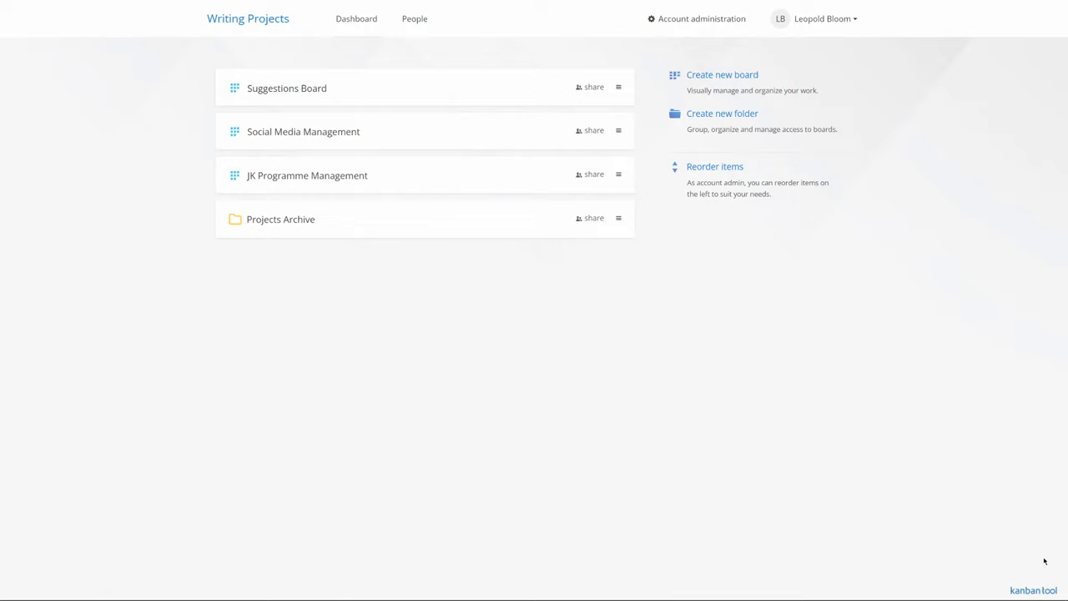
mouse_move(721, 74)
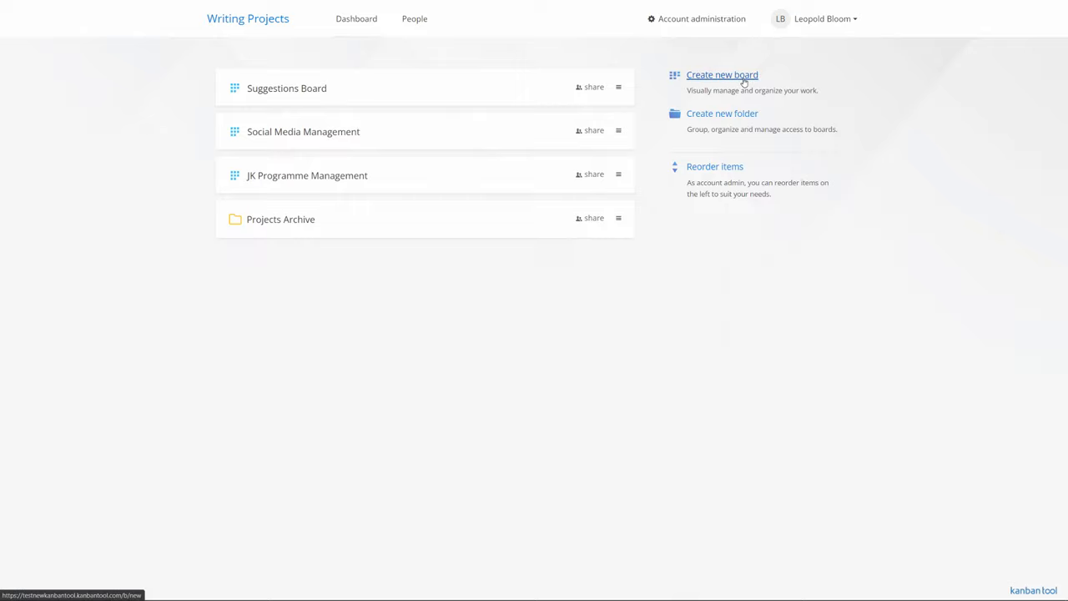
Step: Create a board named 'Writing' with Backlog, Doing, Pending Feedback and Done columns
click(721, 74)
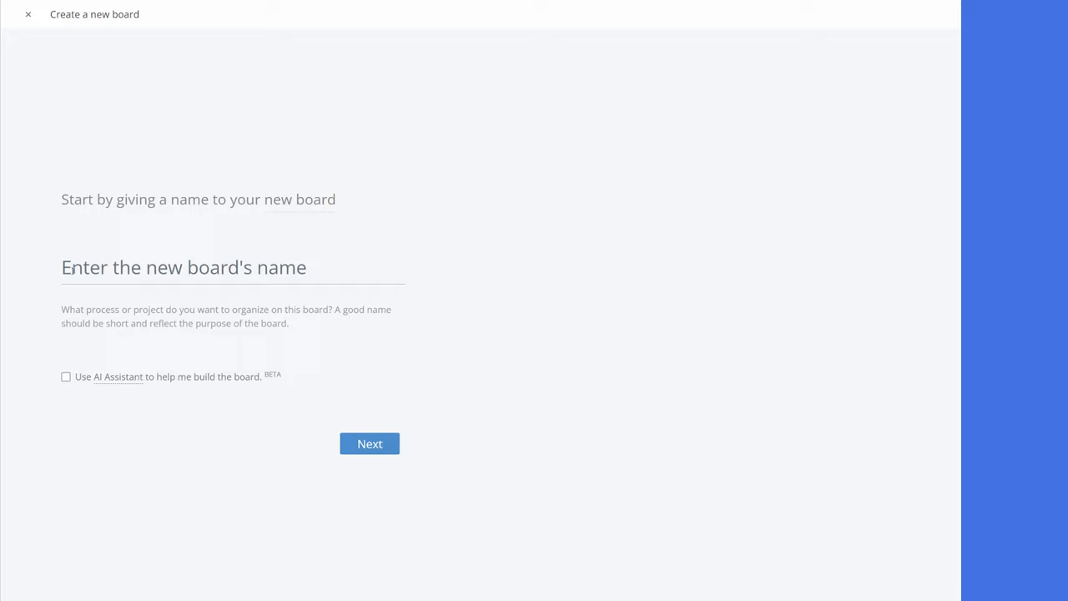
text(Writing)
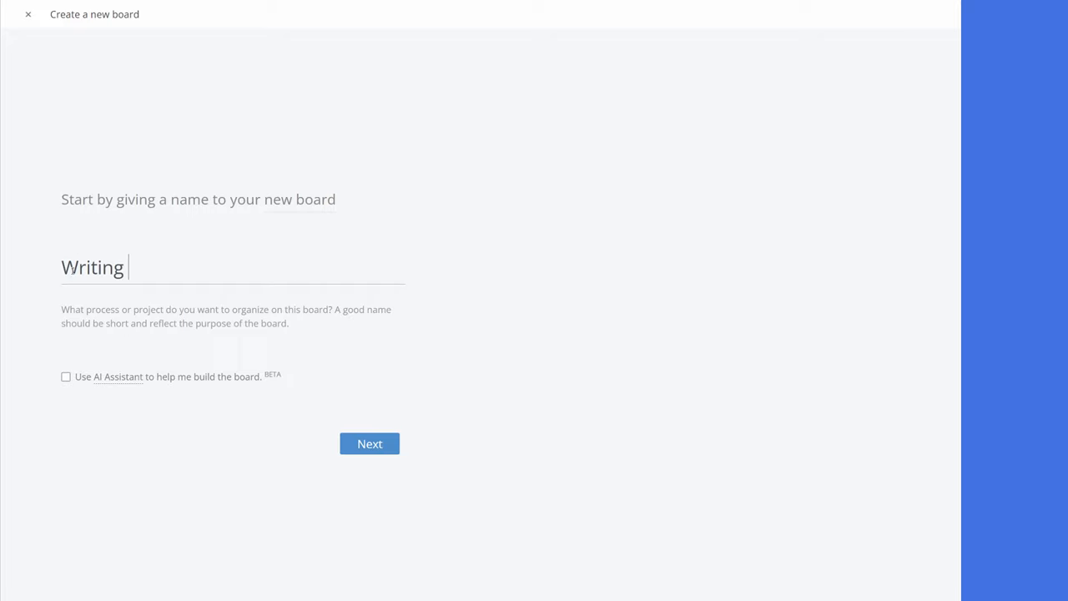
click(369, 444)
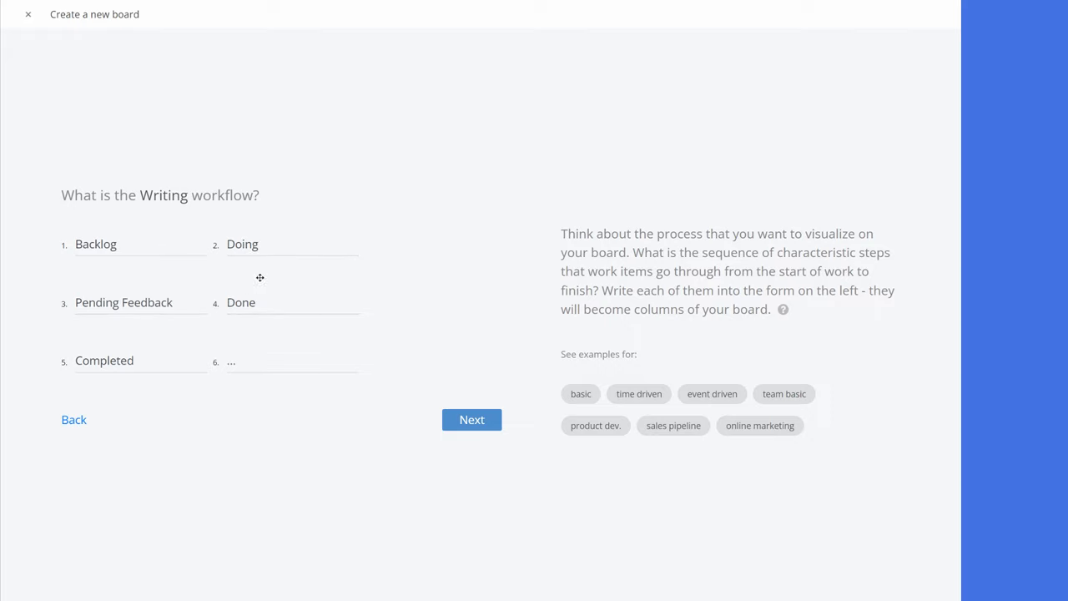
click(471, 419)
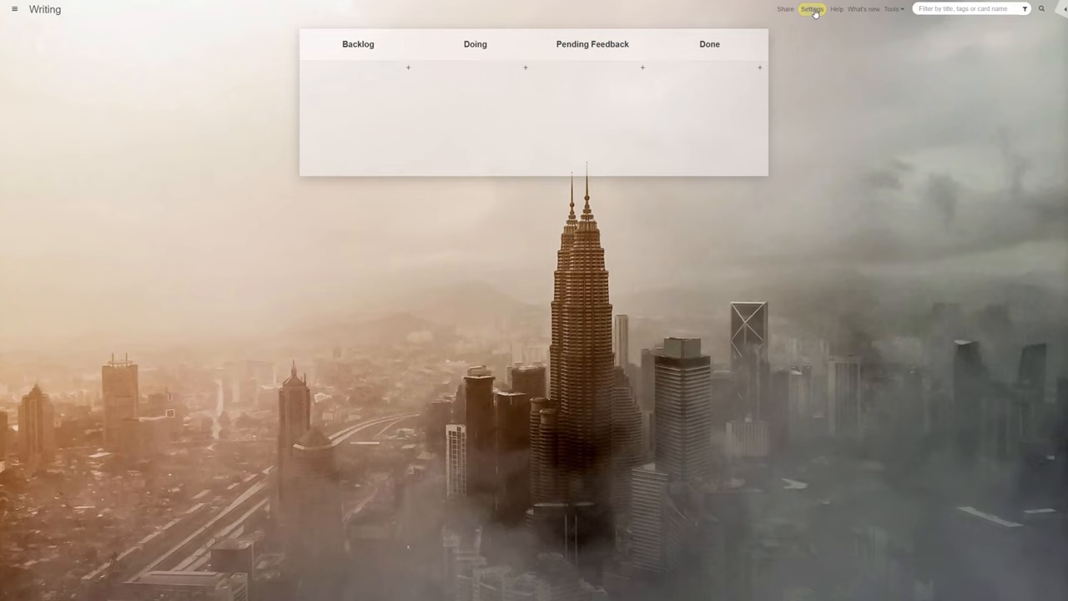
Step: In the Board Editor, add swimlanes Blog Content, User Manuals and Corporate Materials
click(811, 10)
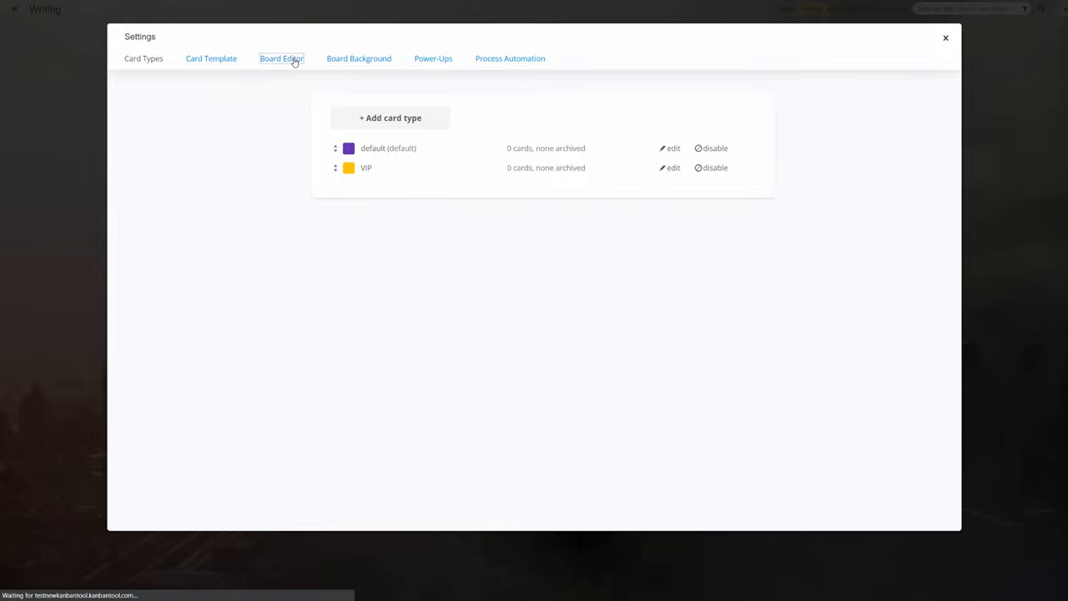
click(281, 58)
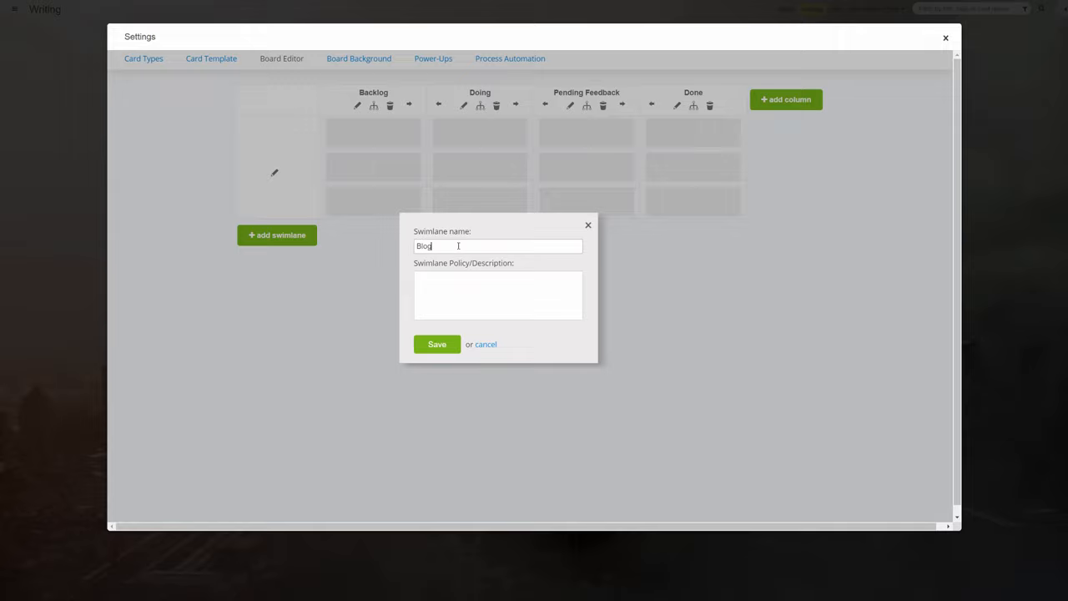
click(437, 344)
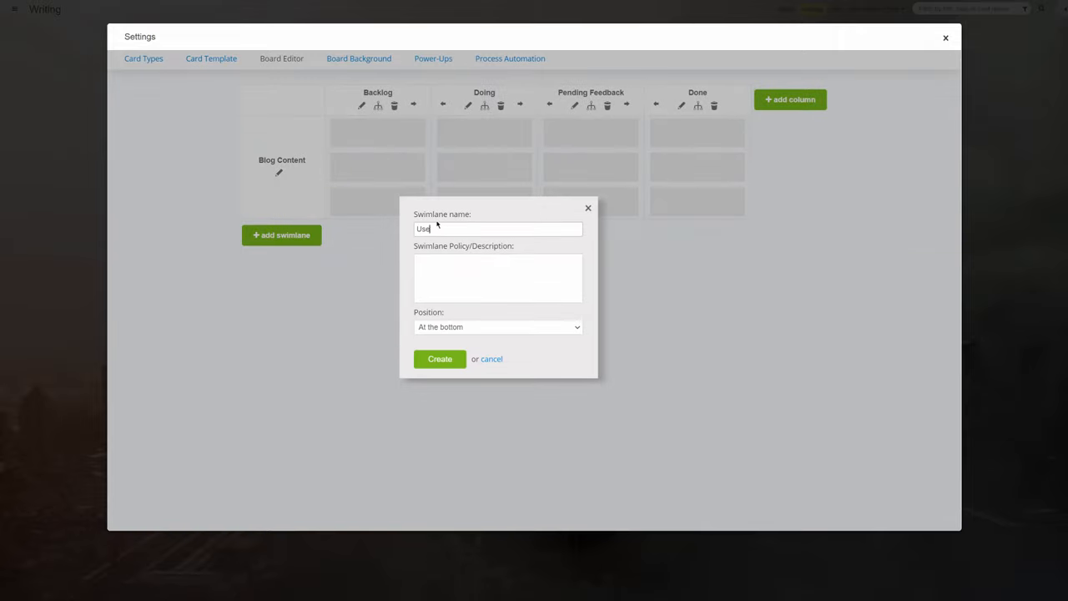
text(Corpo)
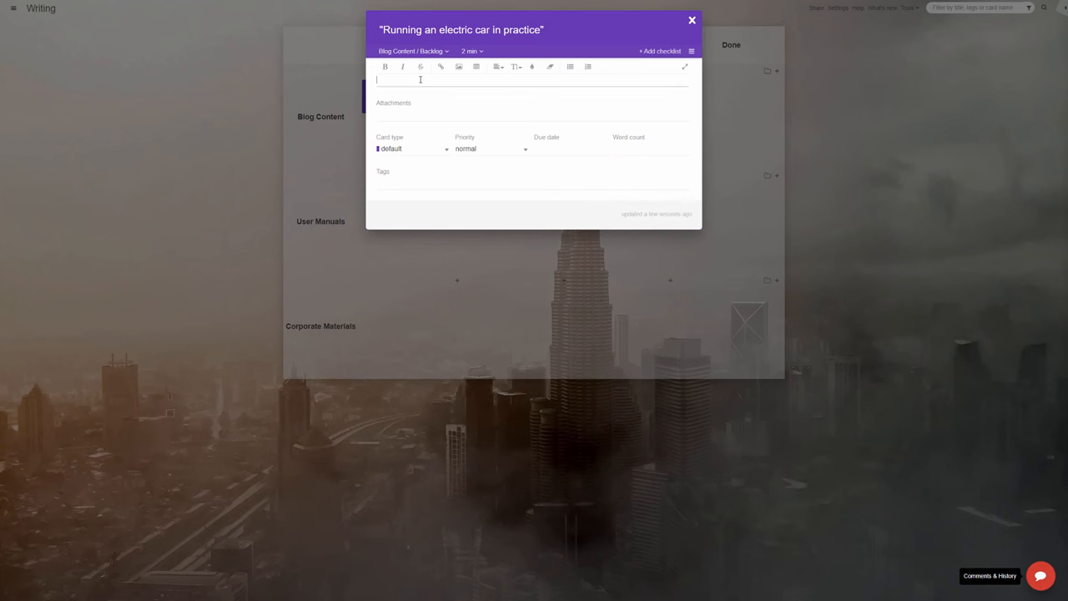
Step: Save the electric car card's description, set due date 30 March 2023 and 4000 words
click(404, 246)
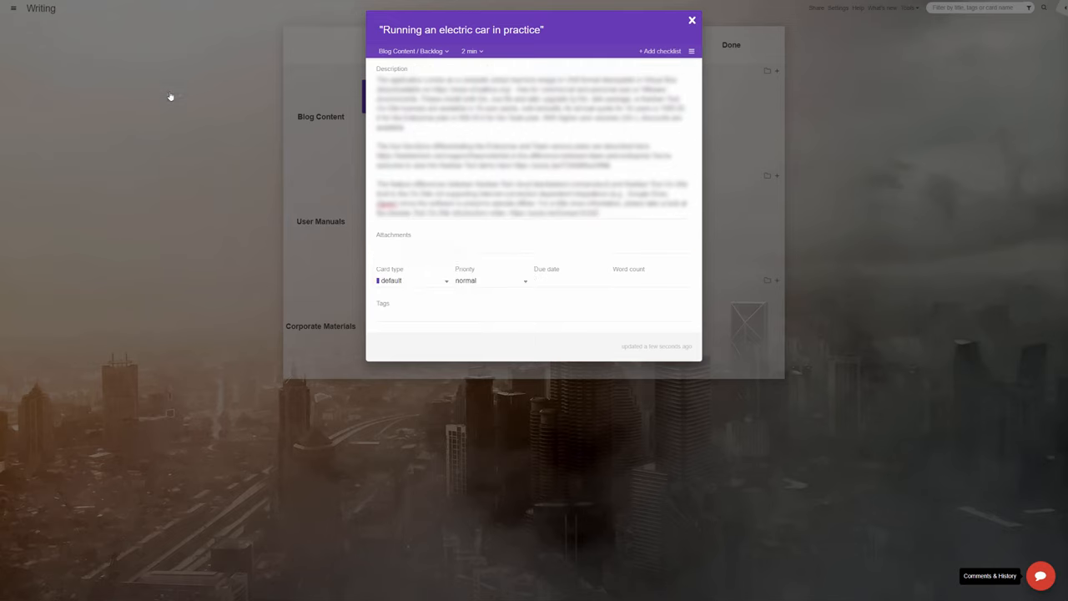
click(570, 350)
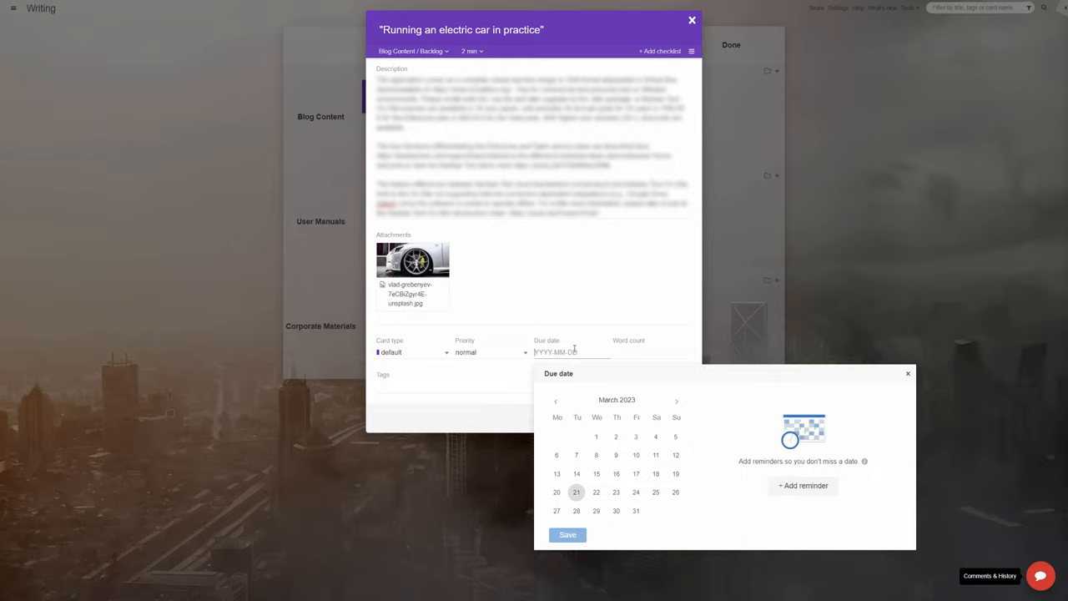
click(616, 511)
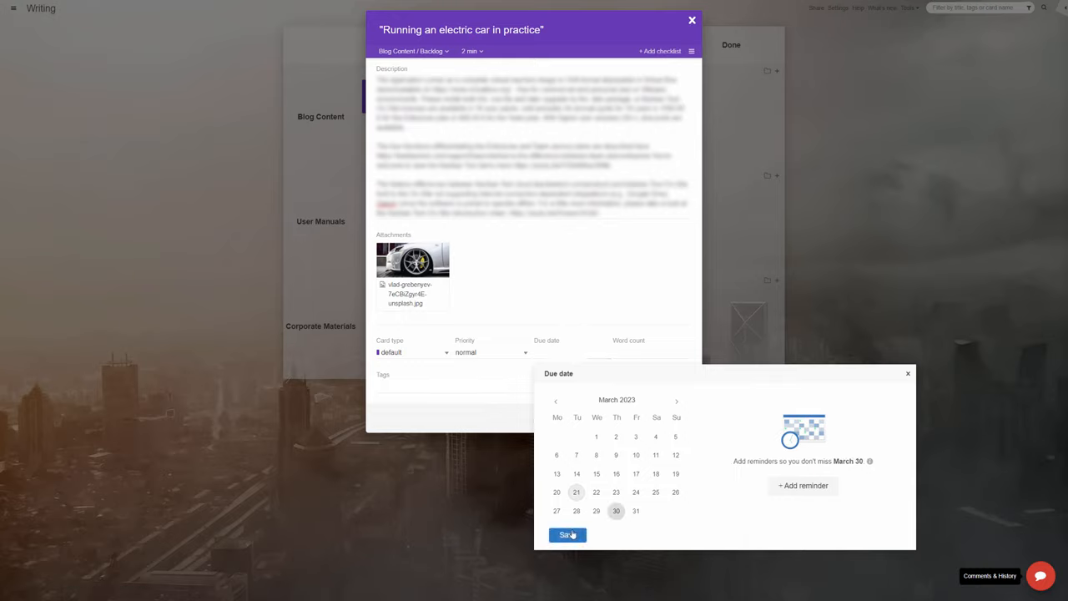
click(567, 534)
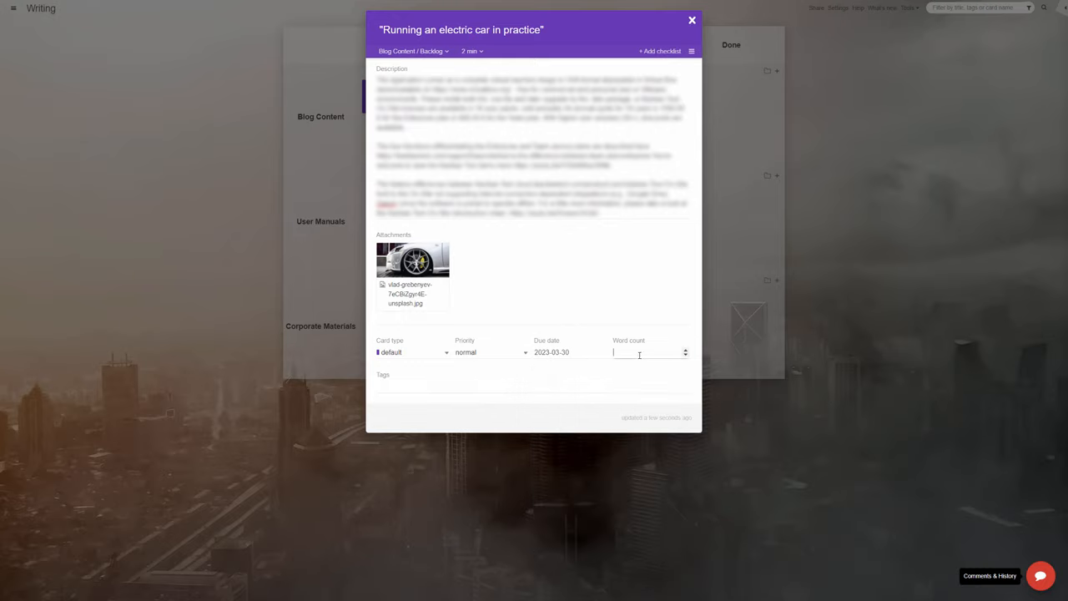
text(4000)
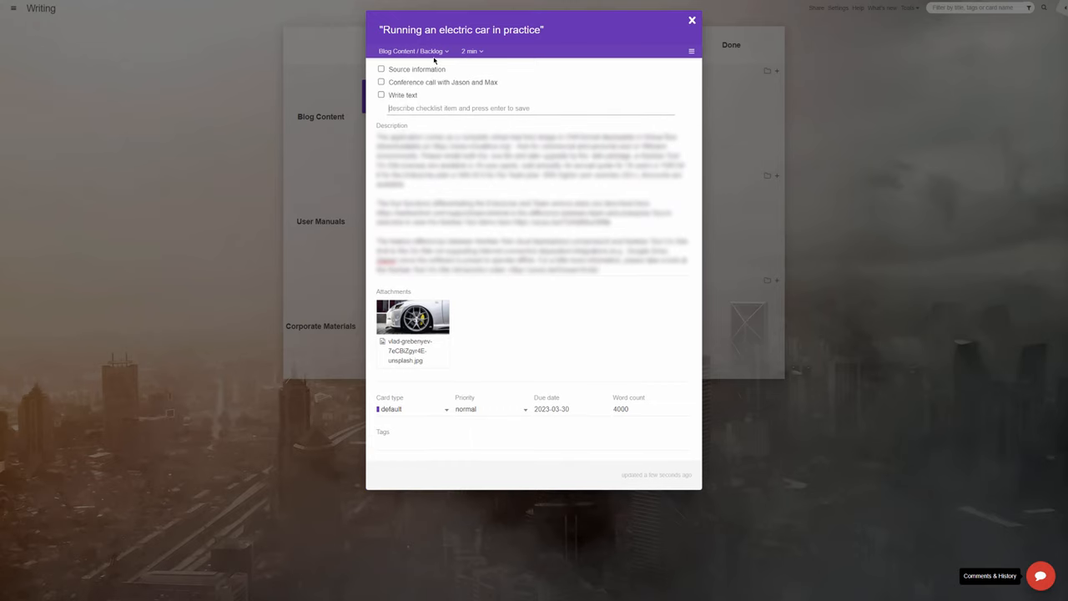
click(690, 20)
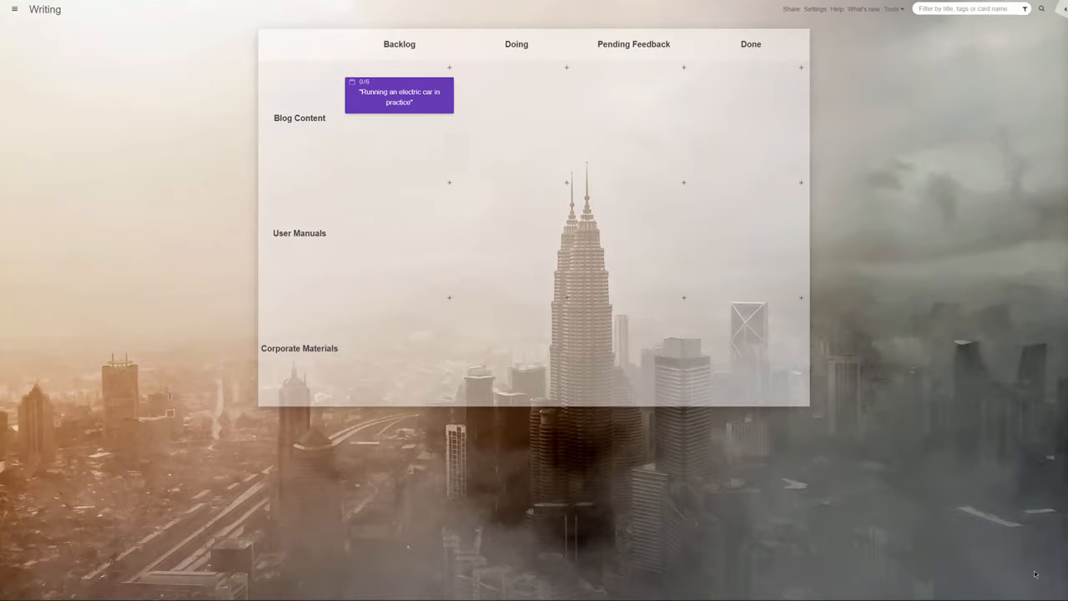
Step: Add the OI-09 SOP datasheet card to User Manuals backlog and move the electric car card to Doing
click(449, 67)
text("OI-09 SOP datasheet")
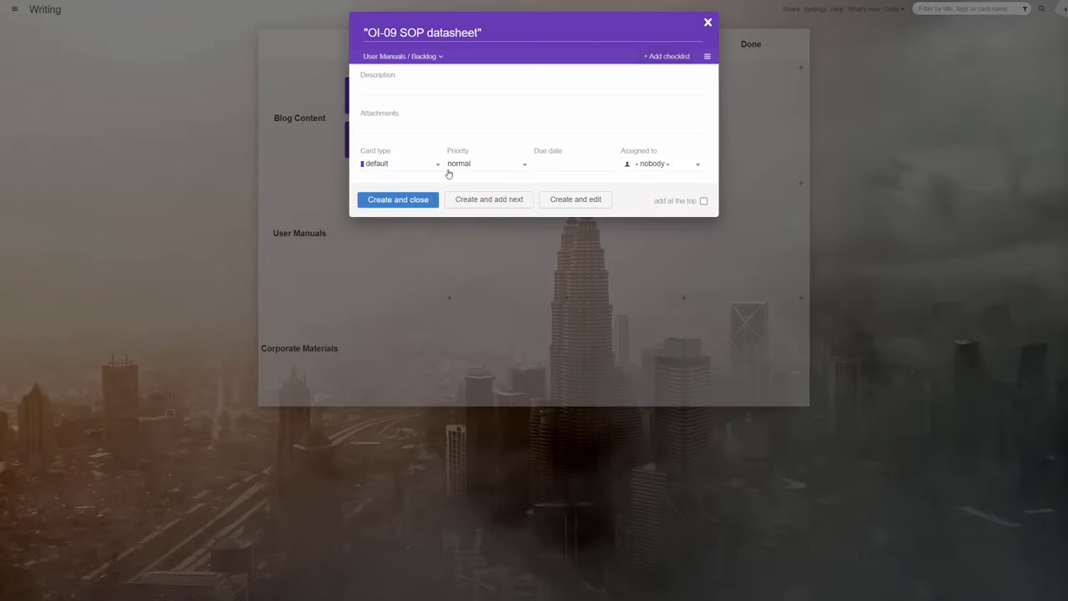
click(397, 200)
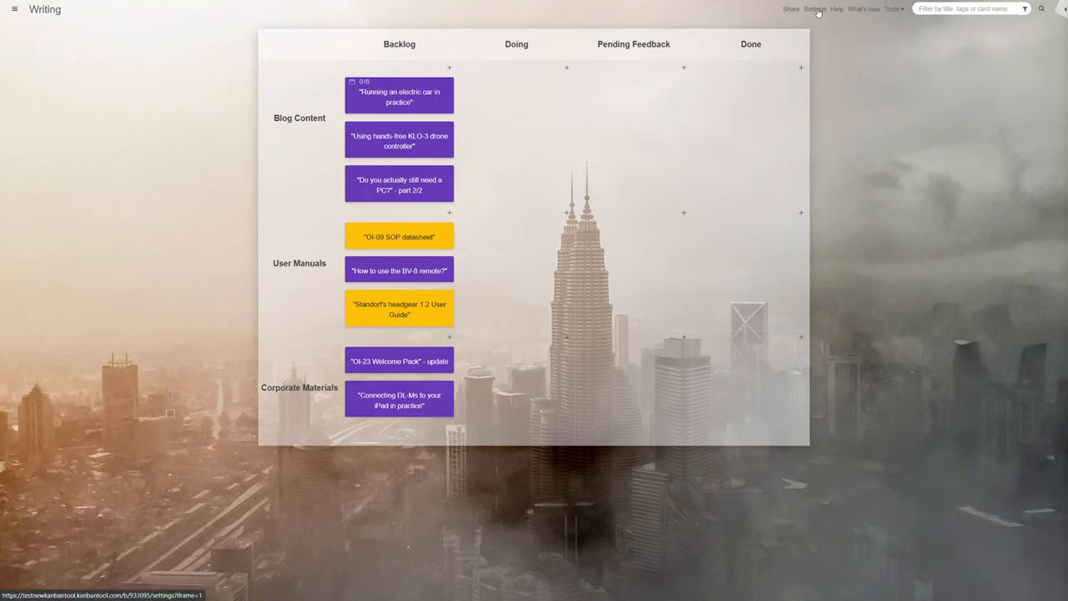
mouse_move(424, 101)
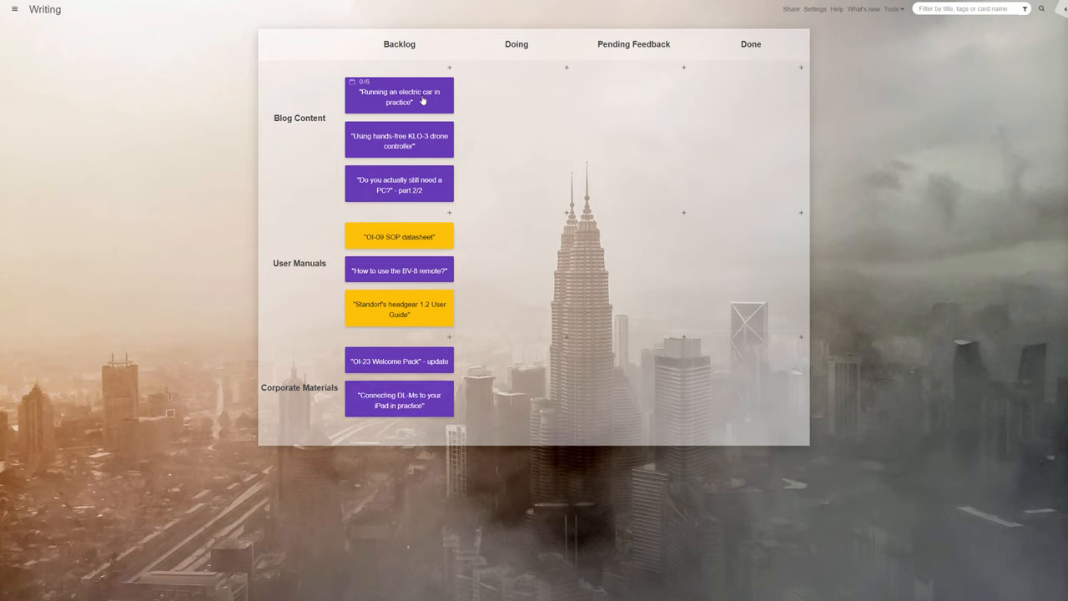
drag(398, 97, 516, 93)
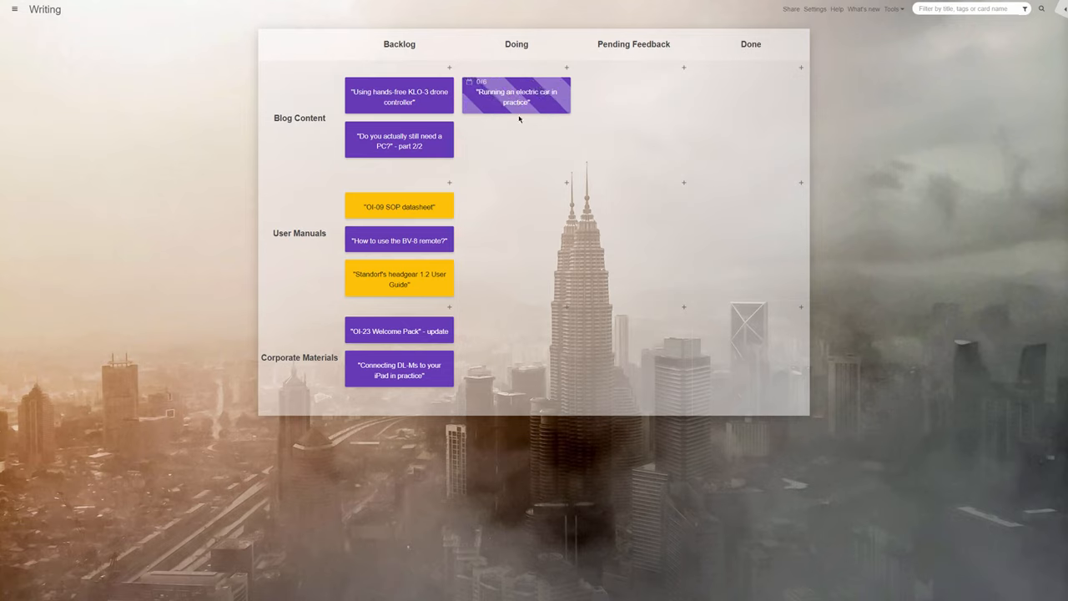
right_click(516, 96)
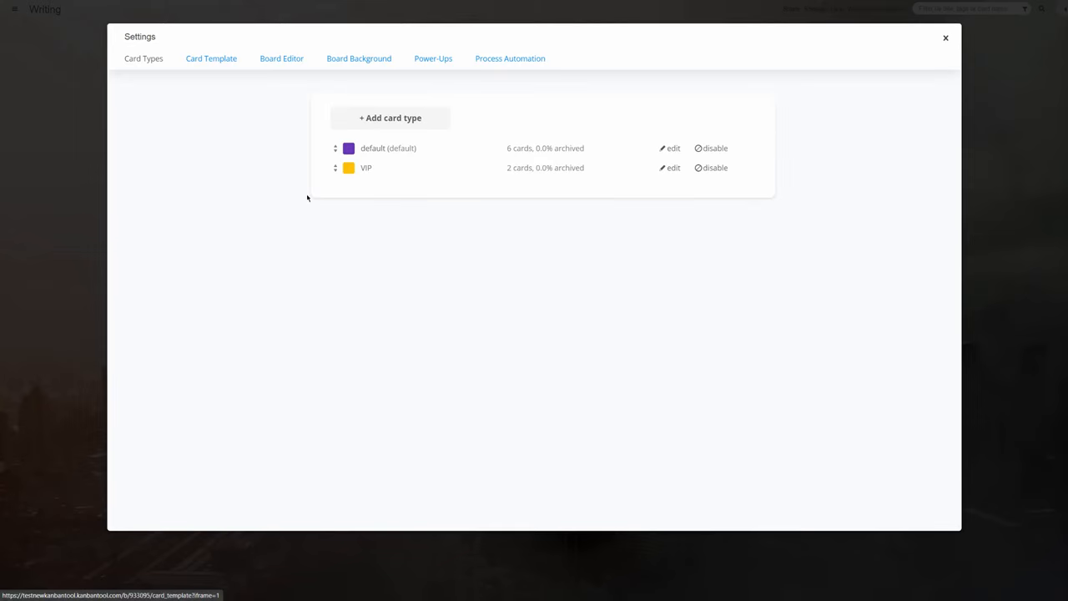
Step: Tag the electric car card with the 'J Martinez & Co.' company tag
click(391, 117)
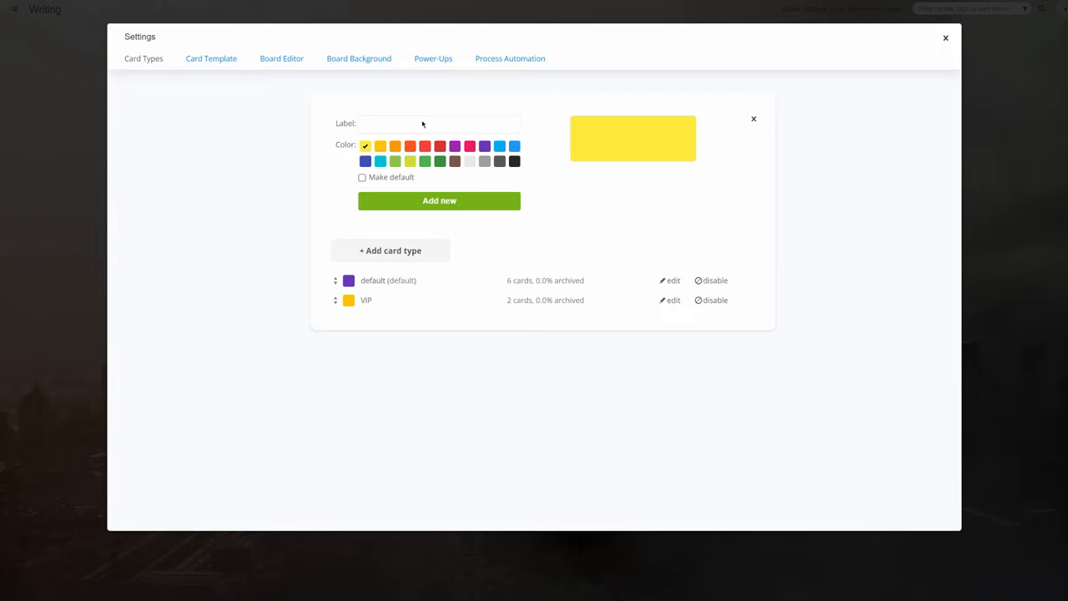
click(211, 59)
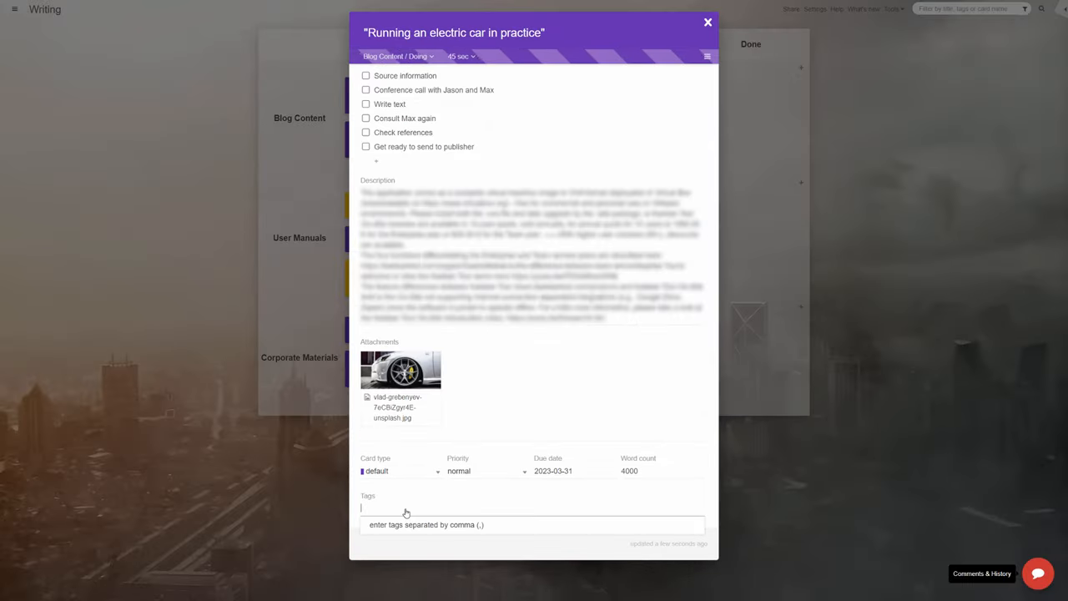
text(J.Marti)
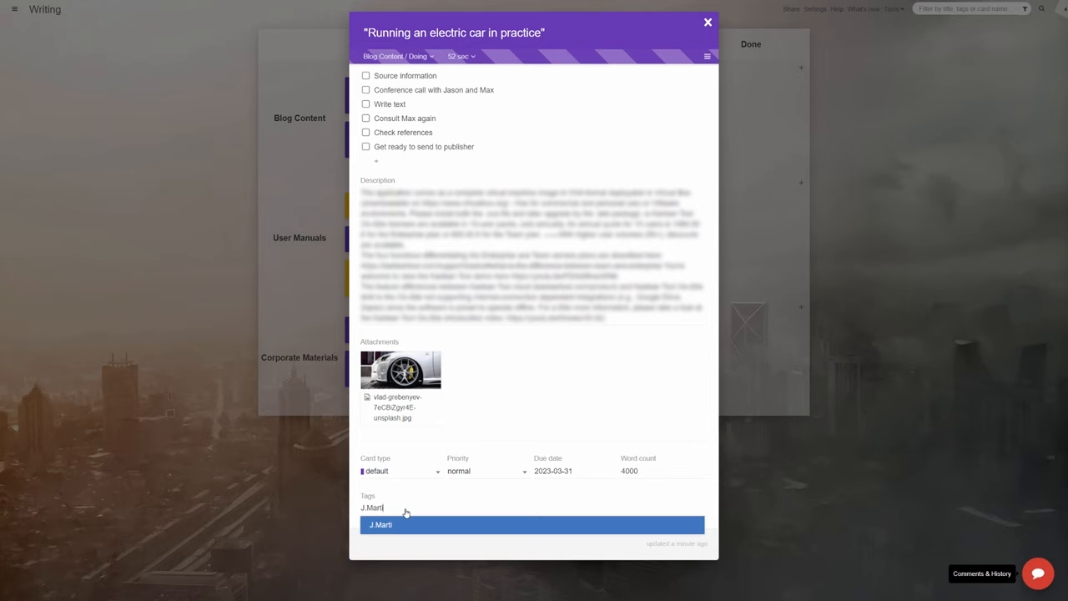
click(381, 524)
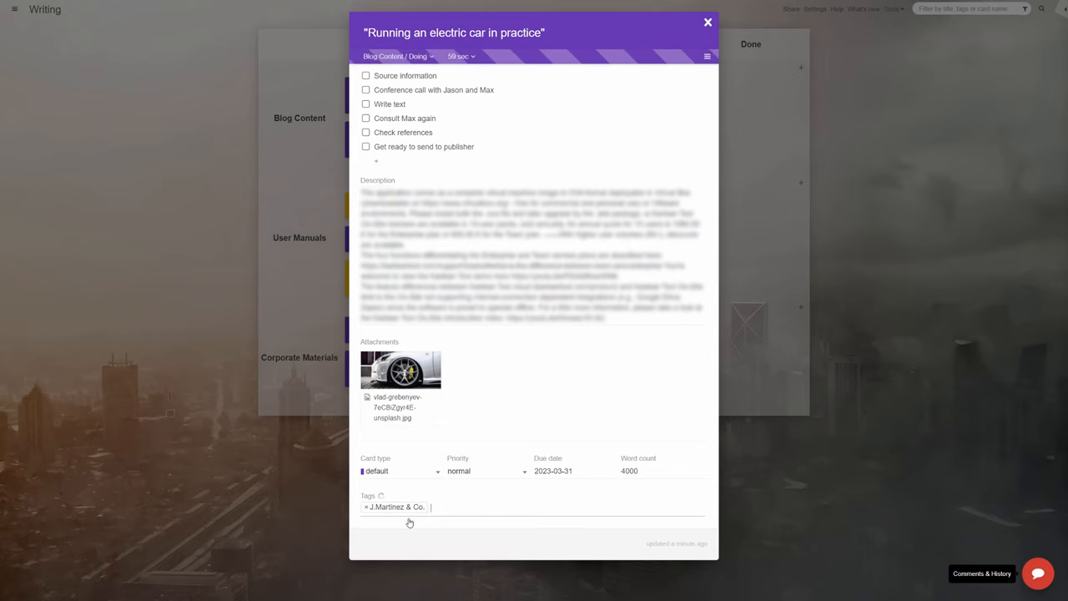
click(708, 22)
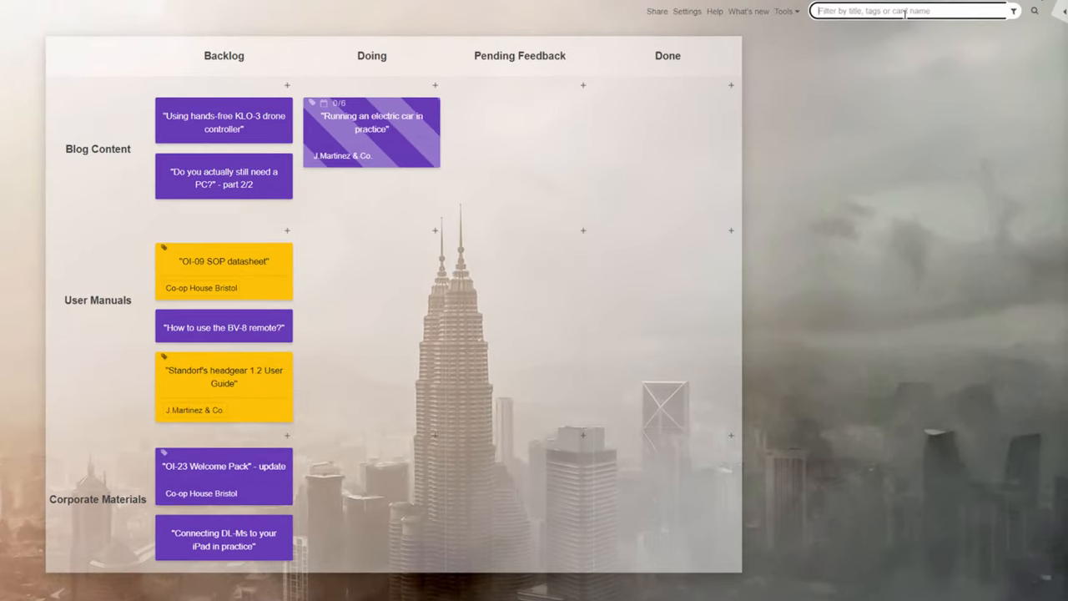
Step: Tag with 'Co-op' and move the headgear 1.2 User Guide card into Doing
text(Co-op)
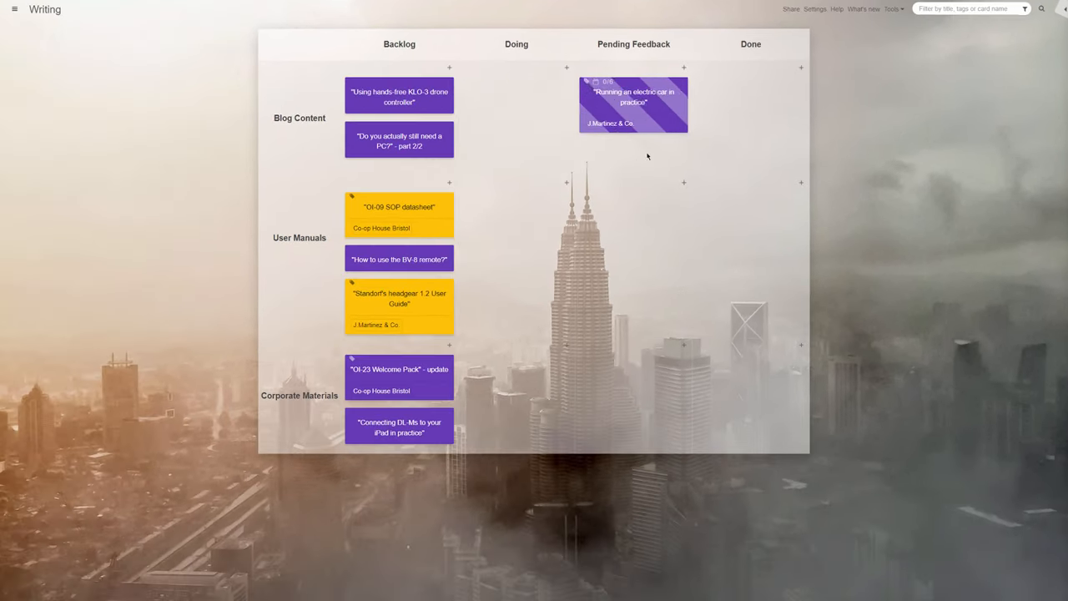
drag(399, 297, 518, 219)
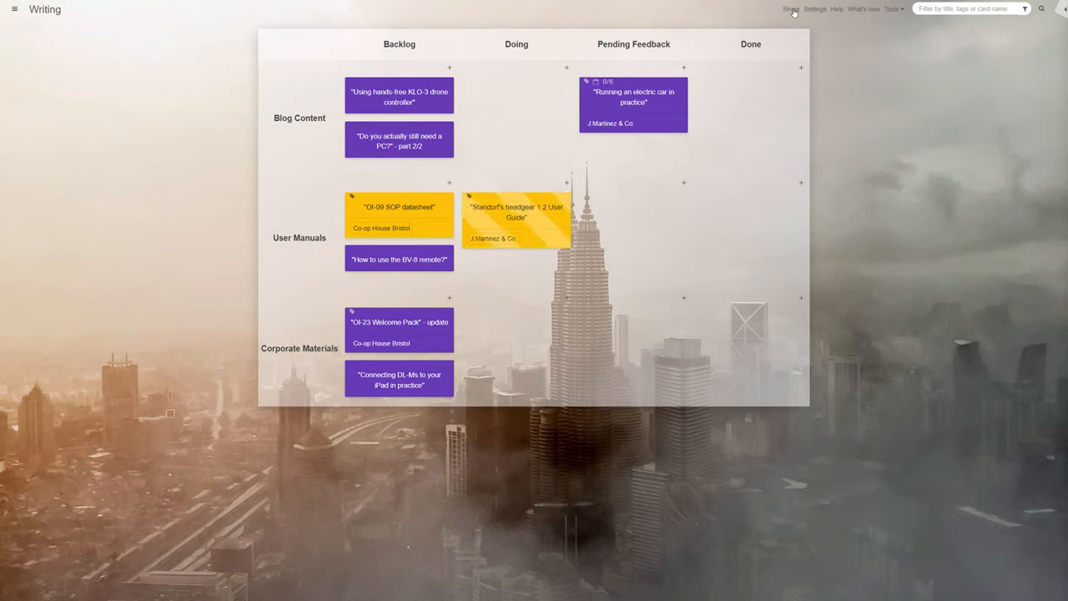
click(791, 10)
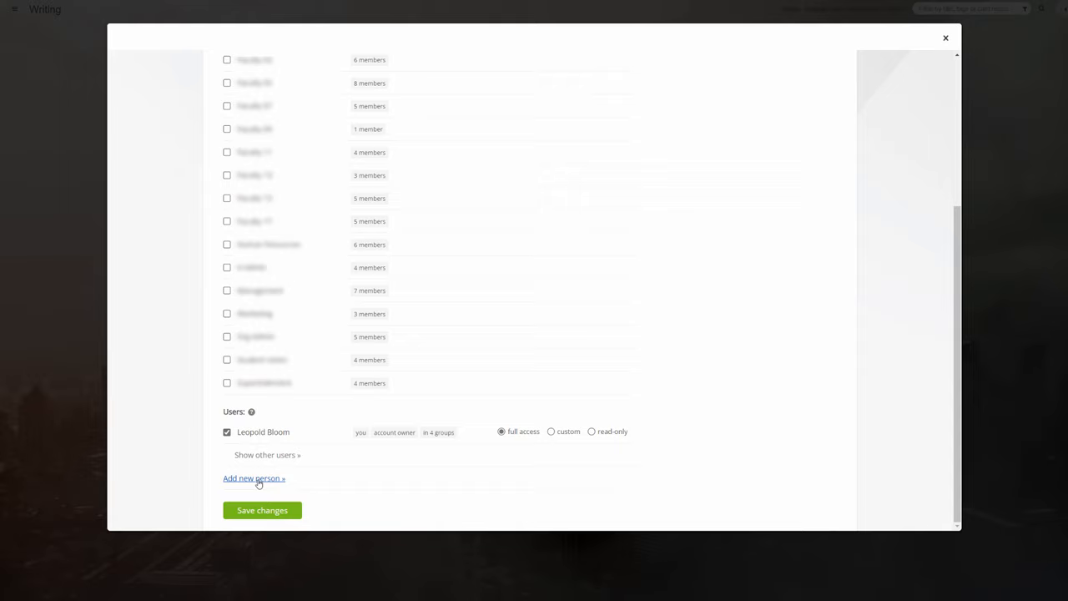
click(254, 477)
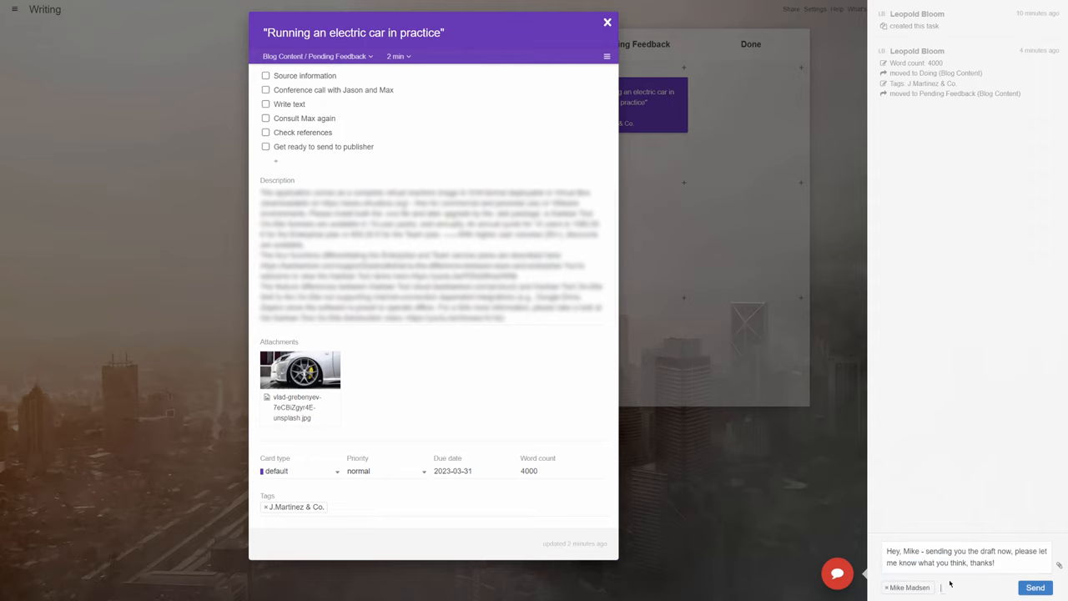
click(1034, 587)
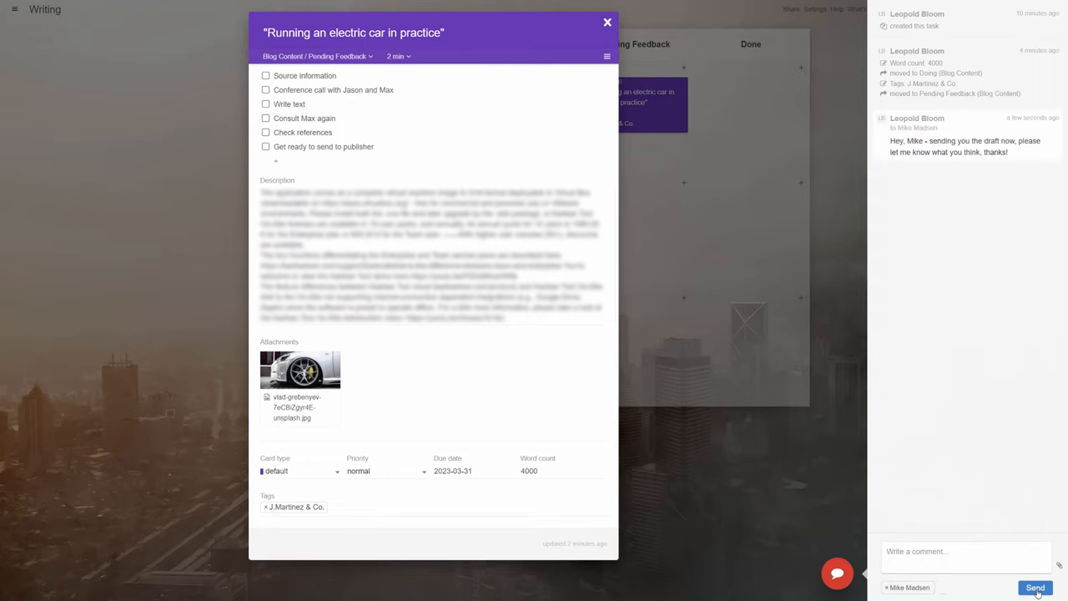
click(607, 22)
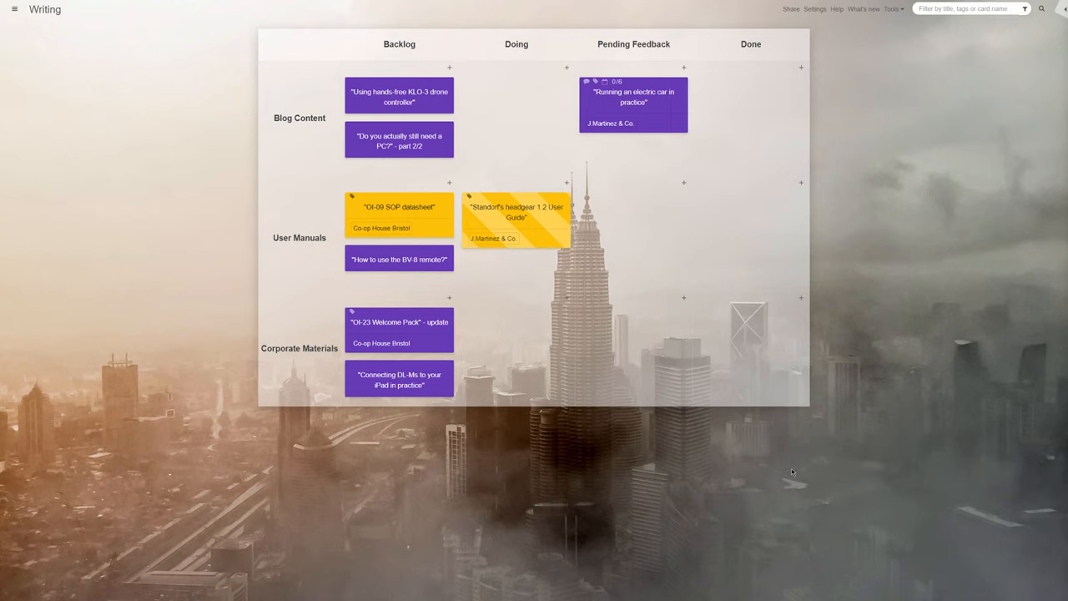
drag(635, 104, 516, 104)
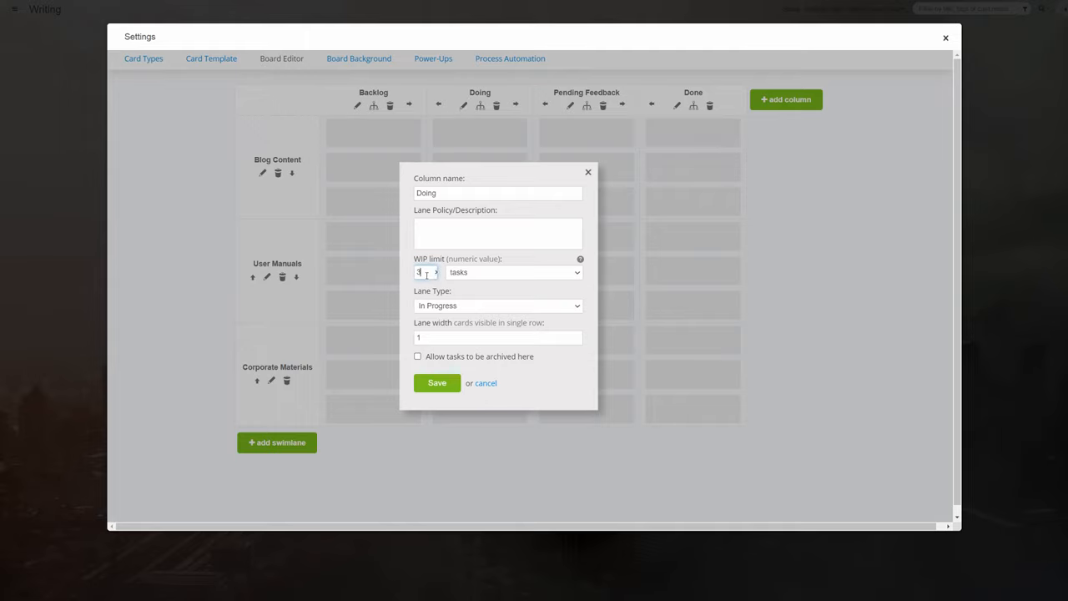
Step: Save a WIP limit of 3 on Doing, then drag more cards so Doing exceeds it
click(437, 382)
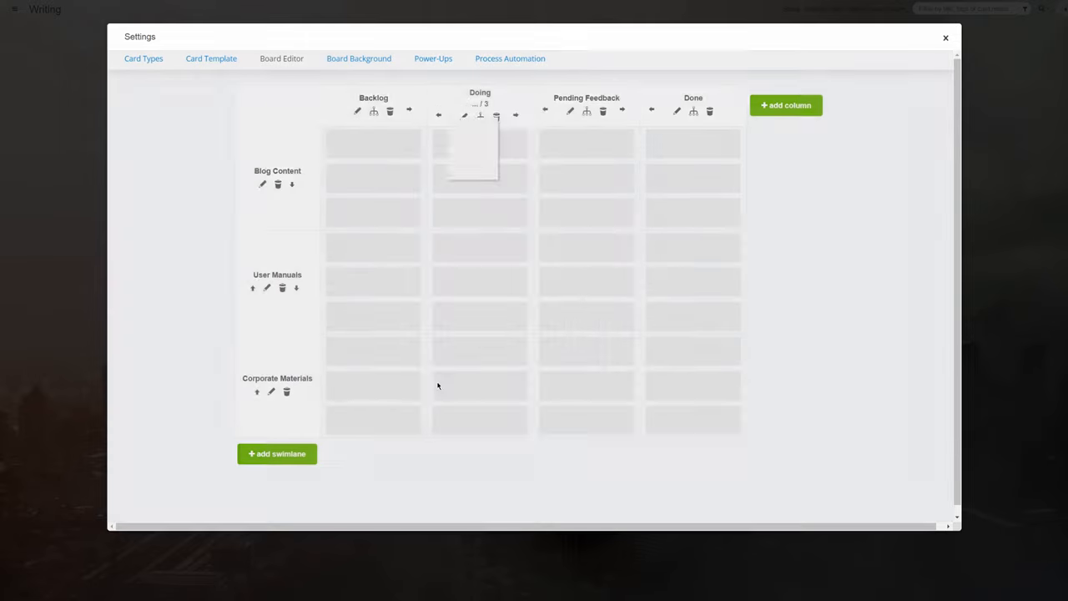
click(945, 37)
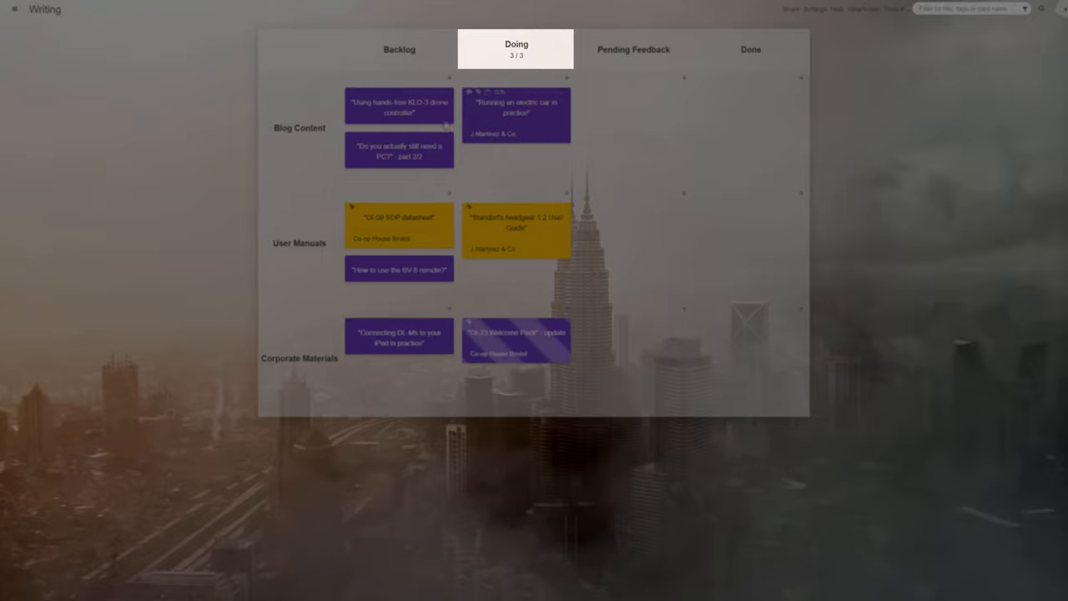
click(516, 114)
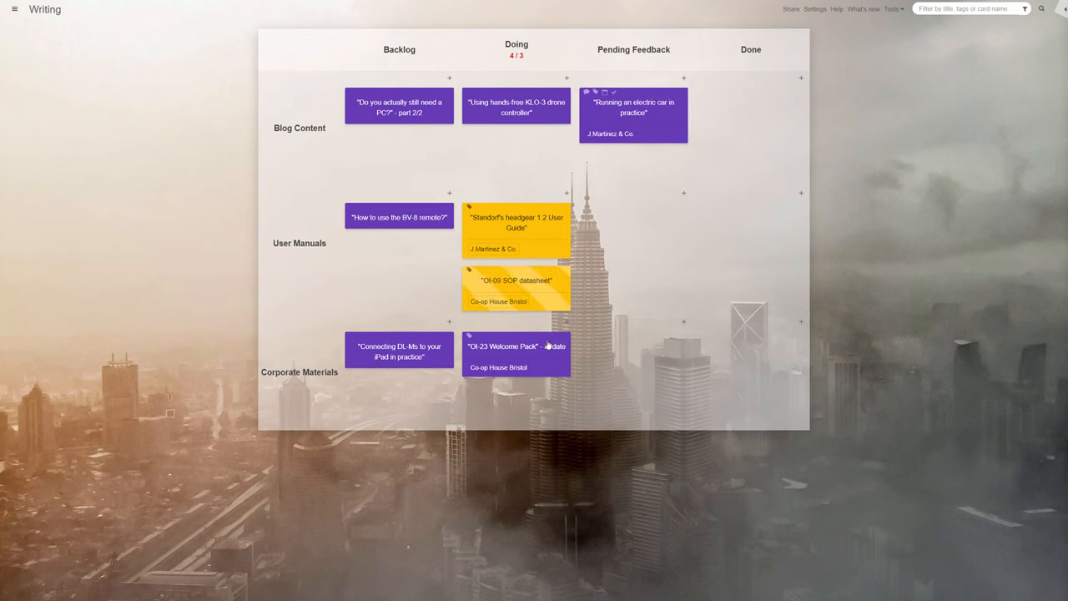
drag(516, 225, 635, 225)
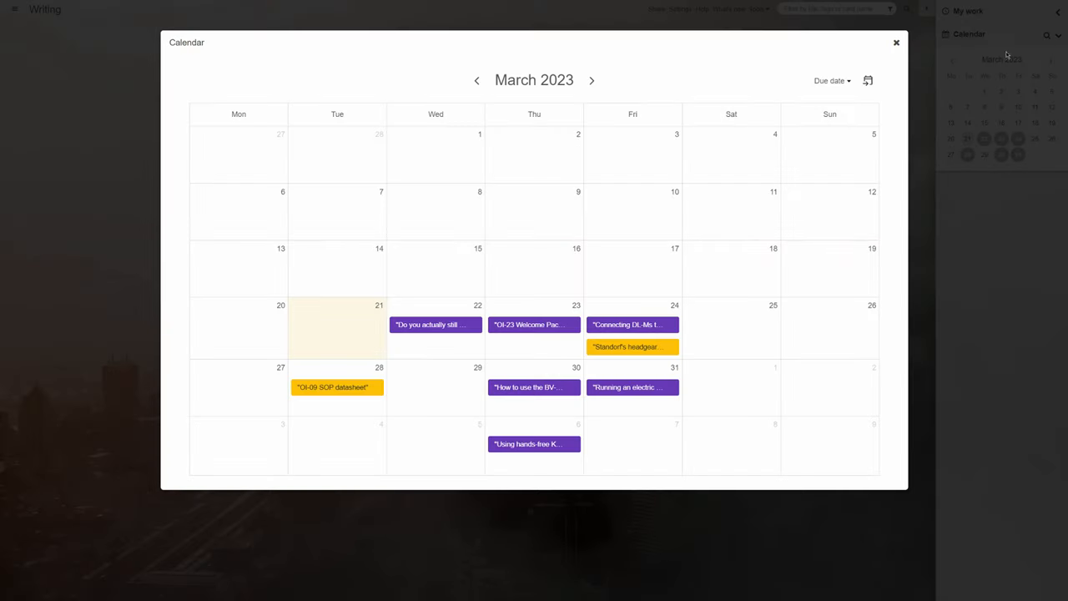
Step: Review the PC part 2/2 card on the March 2023 calendar, then return to the board
click(434, 324)
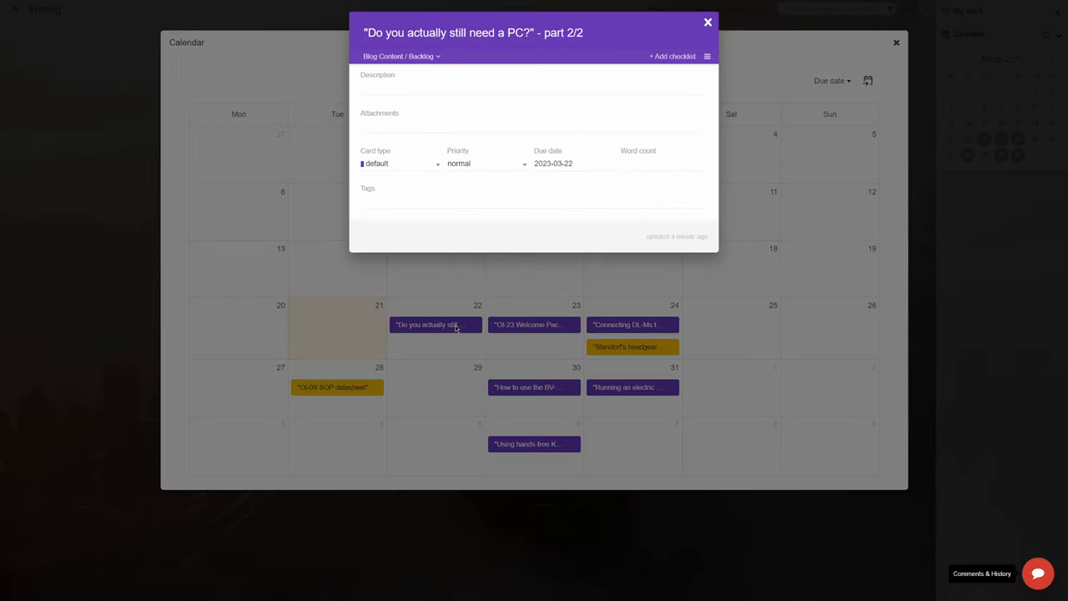
click(707, 21)
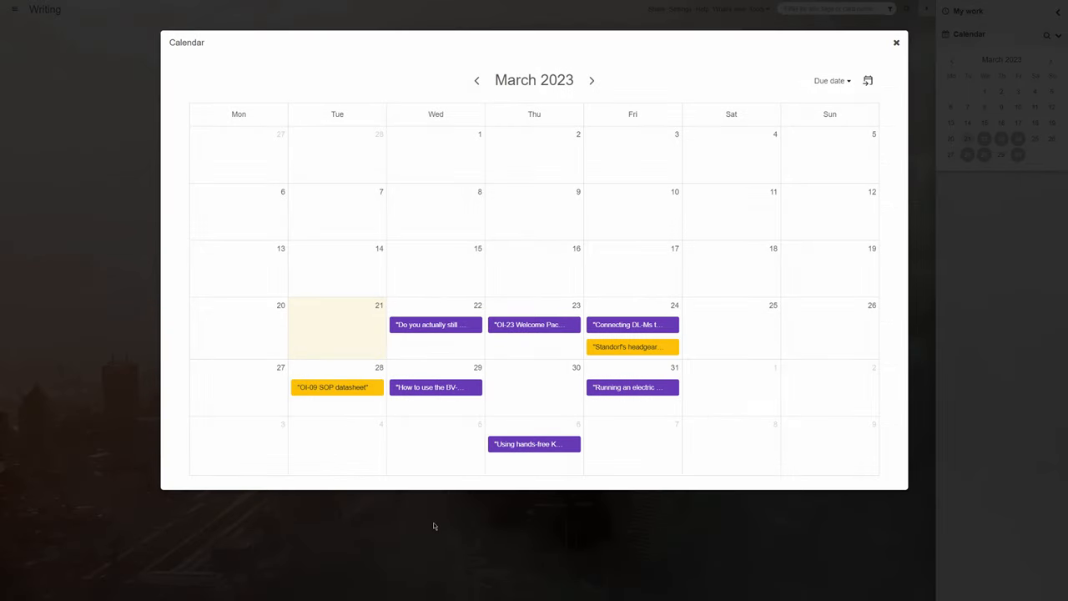
click(896, 44)
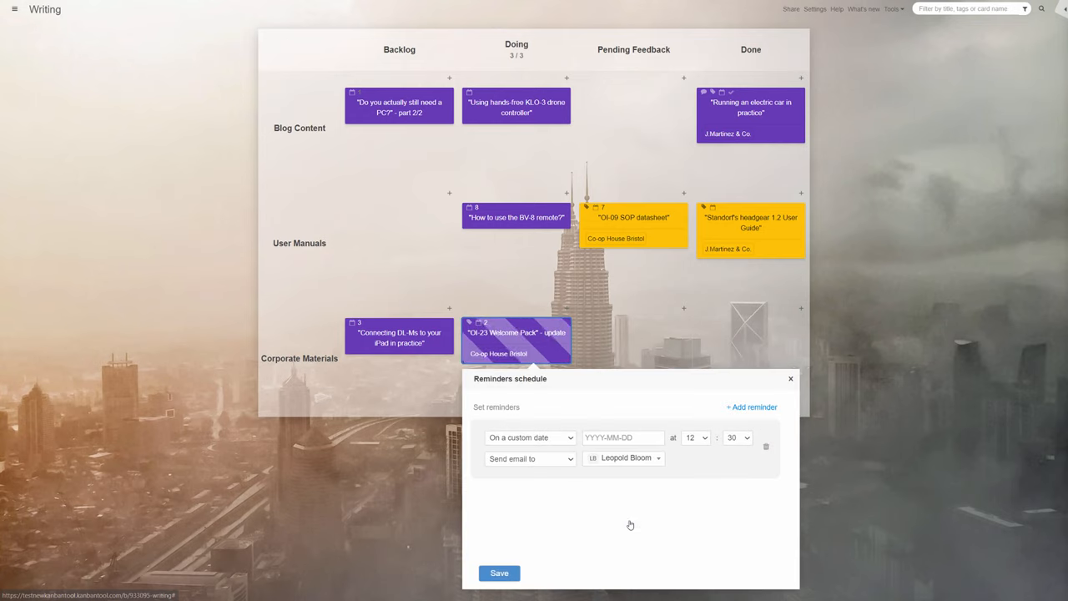
Step: Schedule the email reminder for one day before the card's due date
click(531, 437)
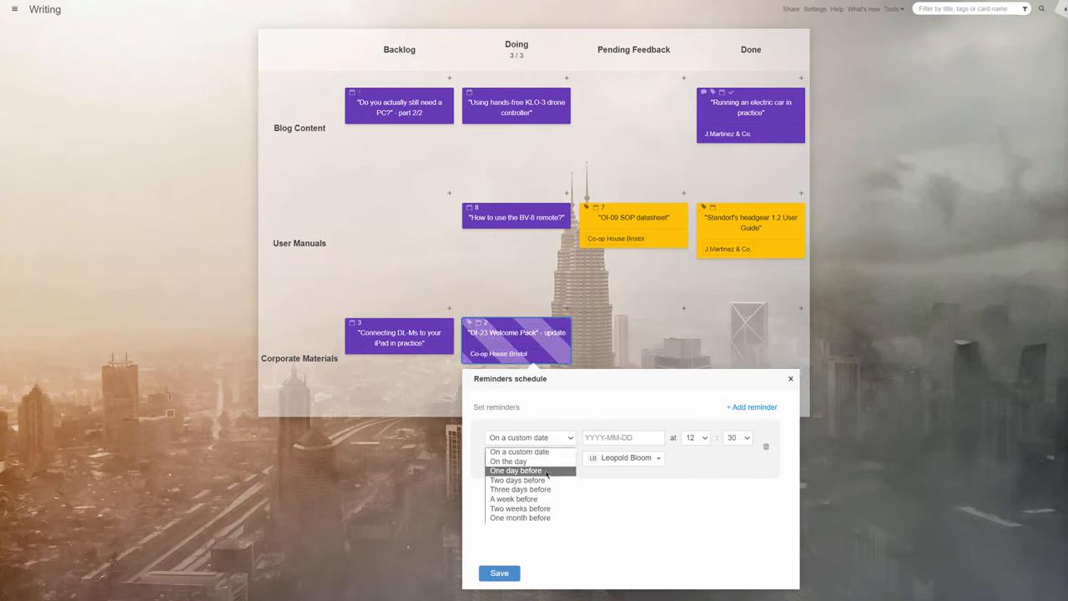
click(791, 377)
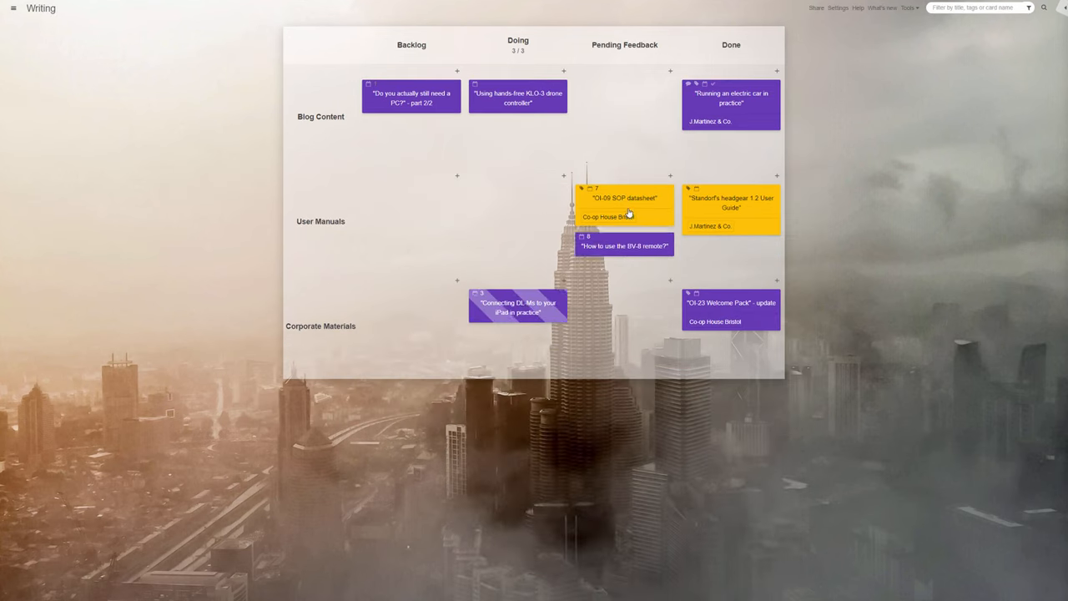
Step: Advance two cards rightward, moving the PC part 2/2 card into Pending Feedback
drag(624, 203, 731, 261)
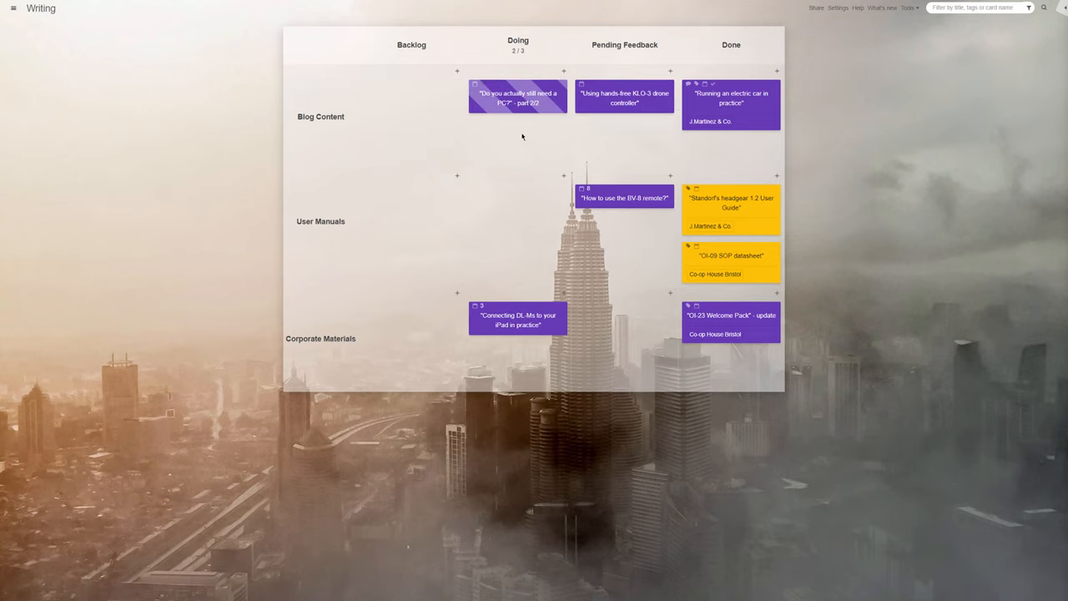
drag(518, 95, 624, 137)
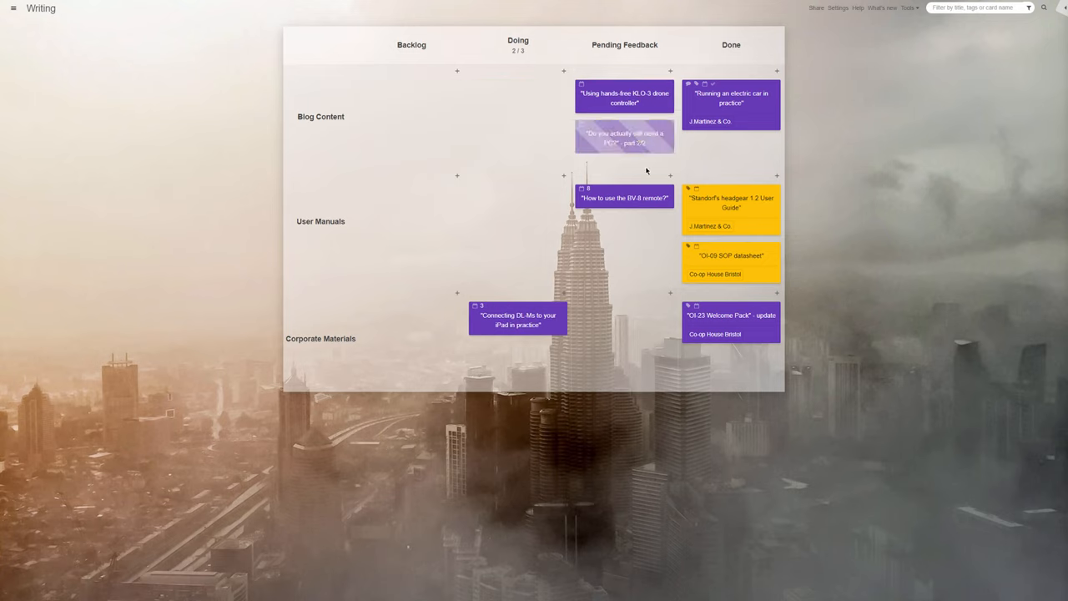